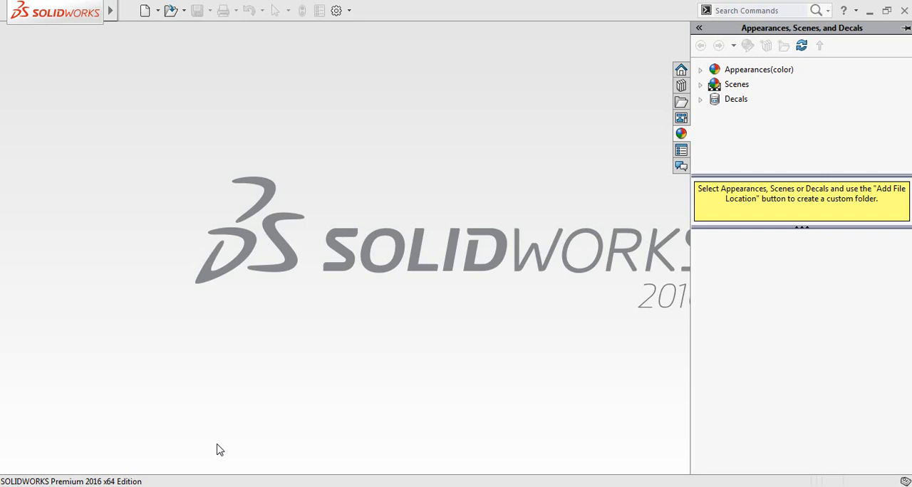
mouse_move(163, 43)
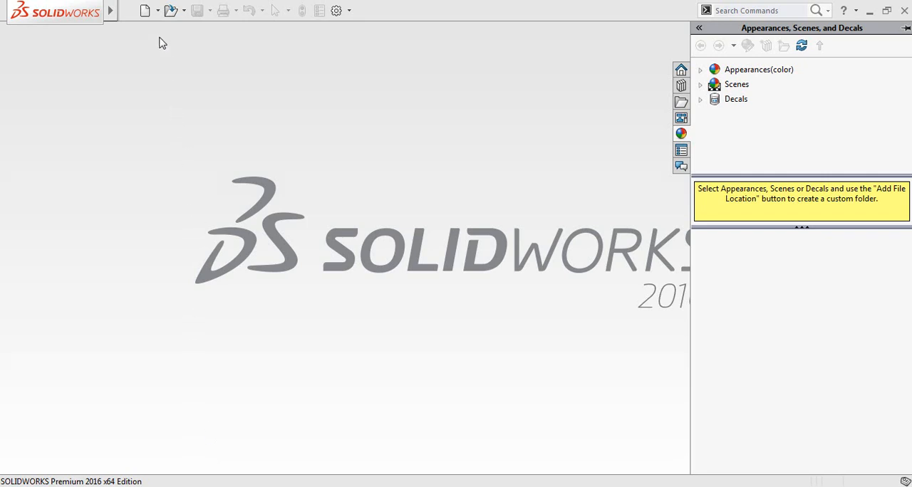
Create a new blank part document from the New SOLIDWORKS Document dialog.
left_click(145, 10)
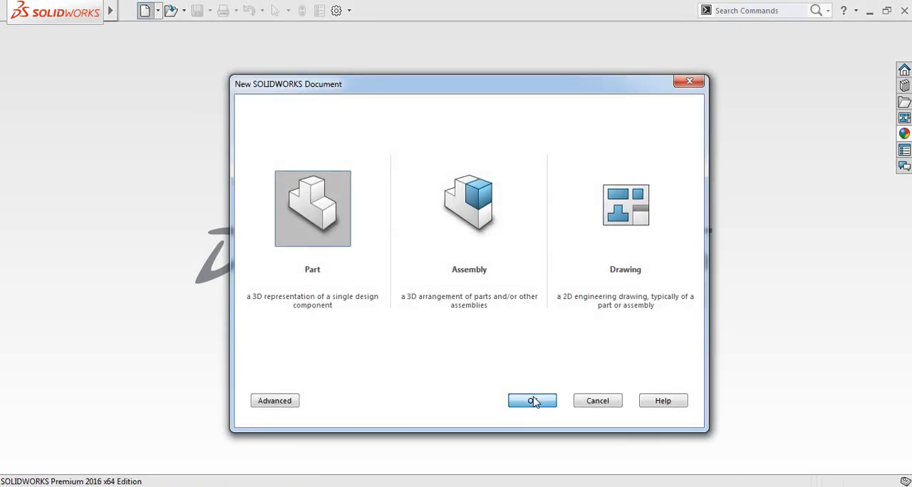
left_click(533, 401)
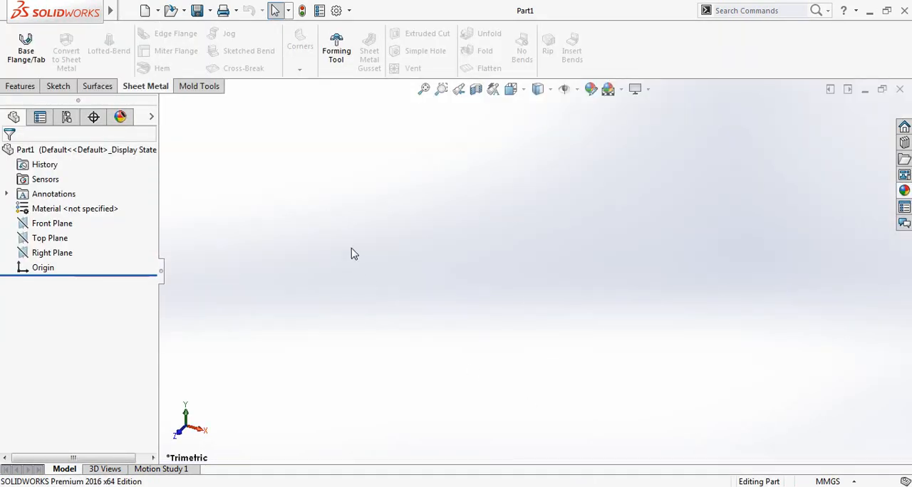
Start Sketch1 on the Front Plane and draw a downward centerpoint arc near the origin.
left_click(57, 85)
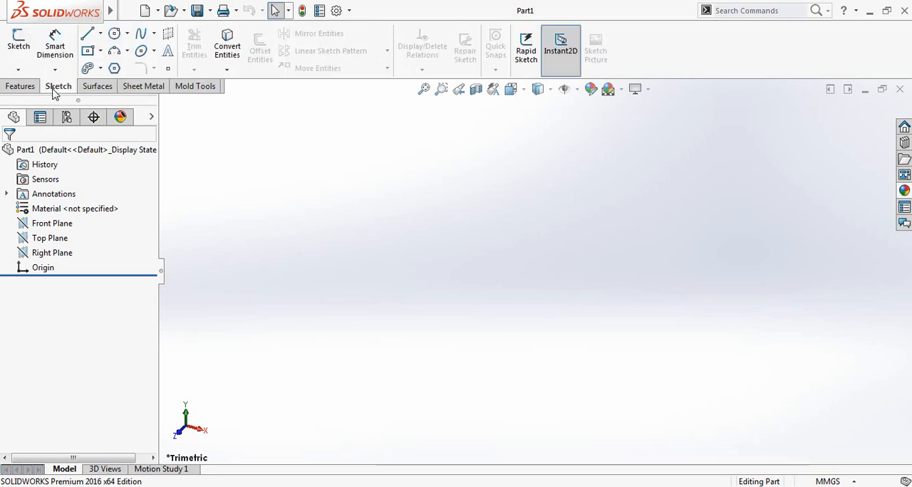
left_click(51, 223)
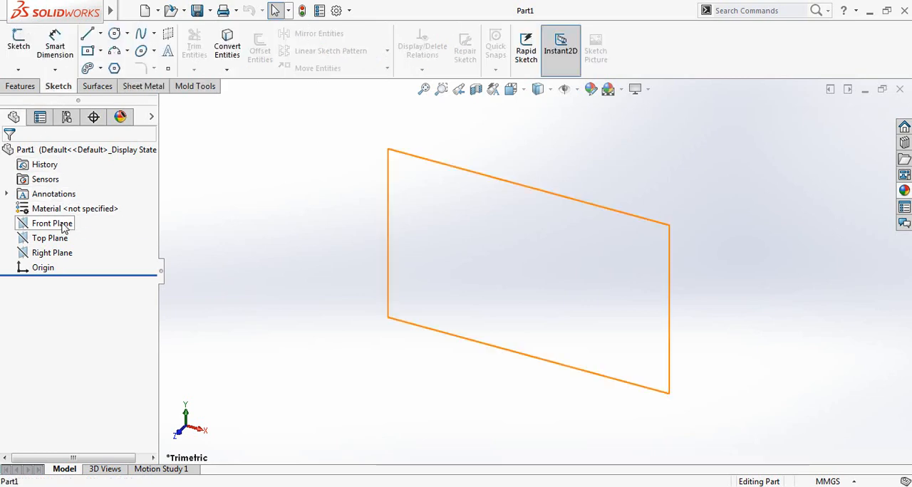
left_click(51, 223)
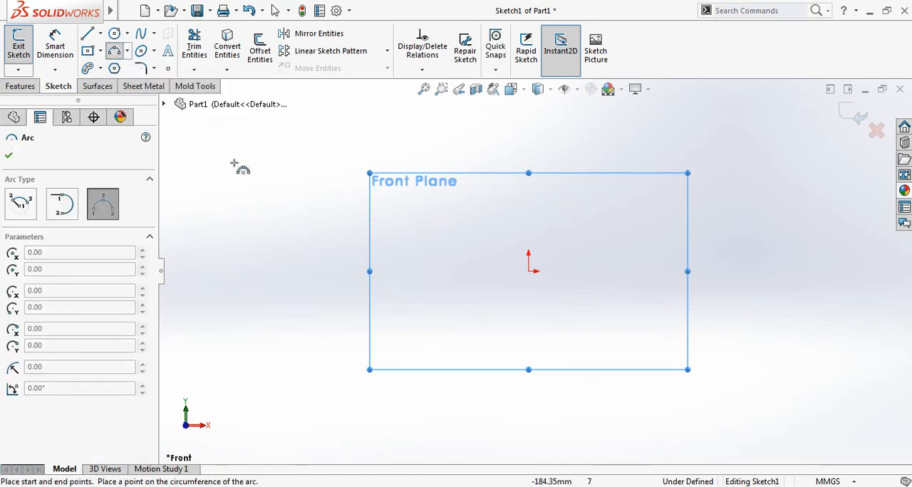
mouse_move(459, 273)
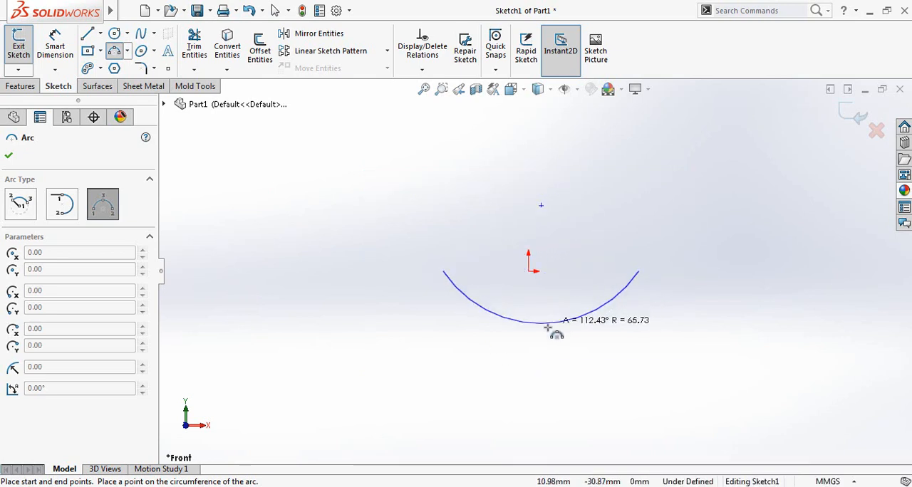
mouse_move(536, 345)
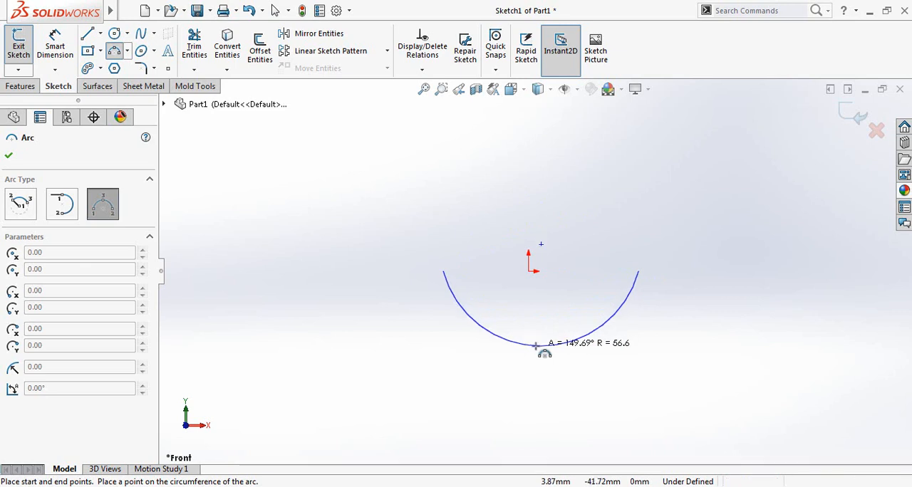
left_click(540, 345)
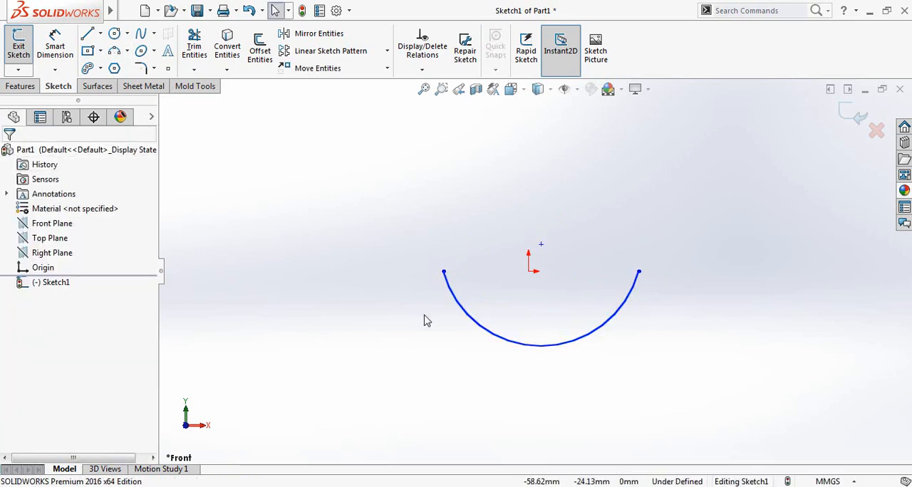
left_click(443, 274)
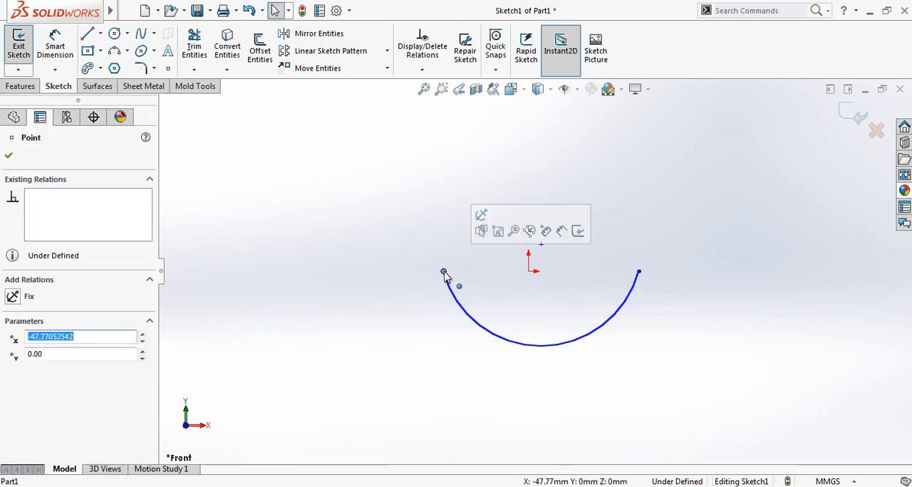
left_click(638, 274)
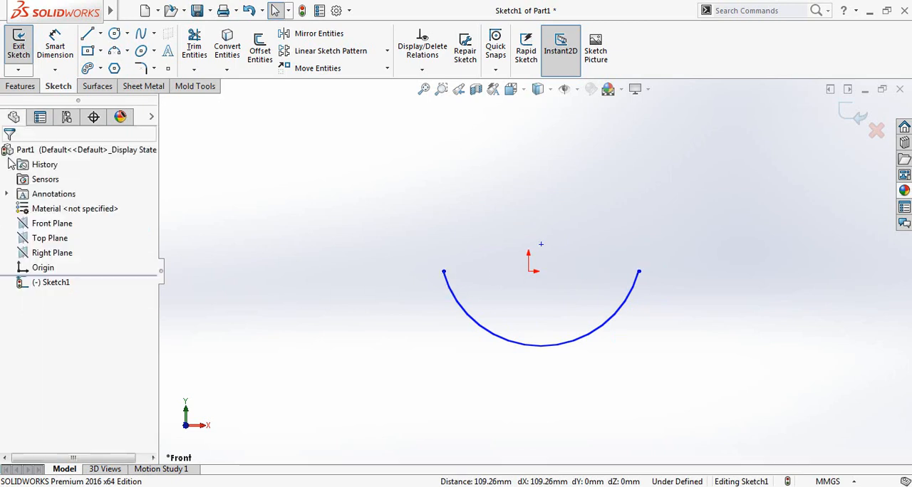
mouse_move(217, 204)
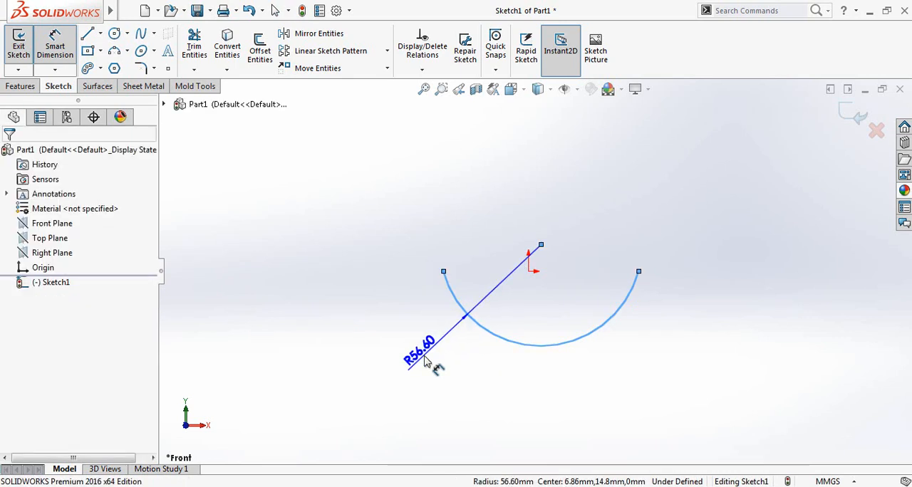
Dimension the arc's radius to 60 mm with Smart Dimension.
left_click(419, 350)
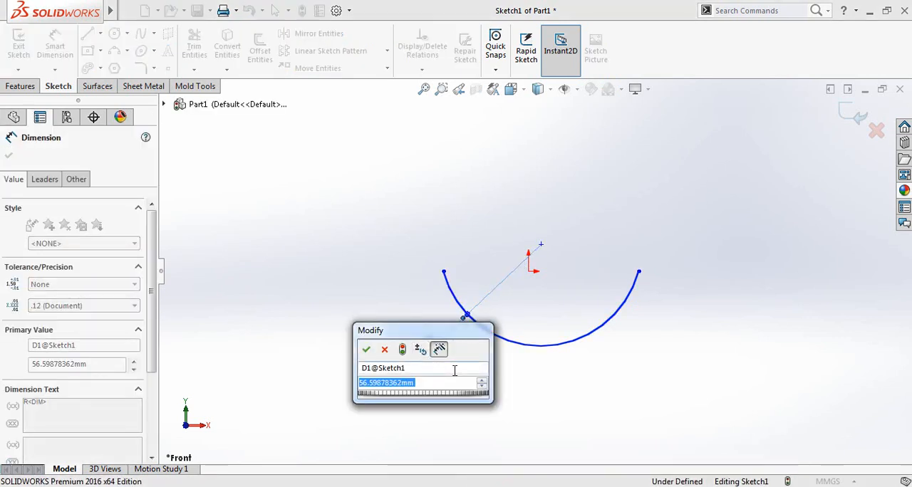
left_click(366, 349)
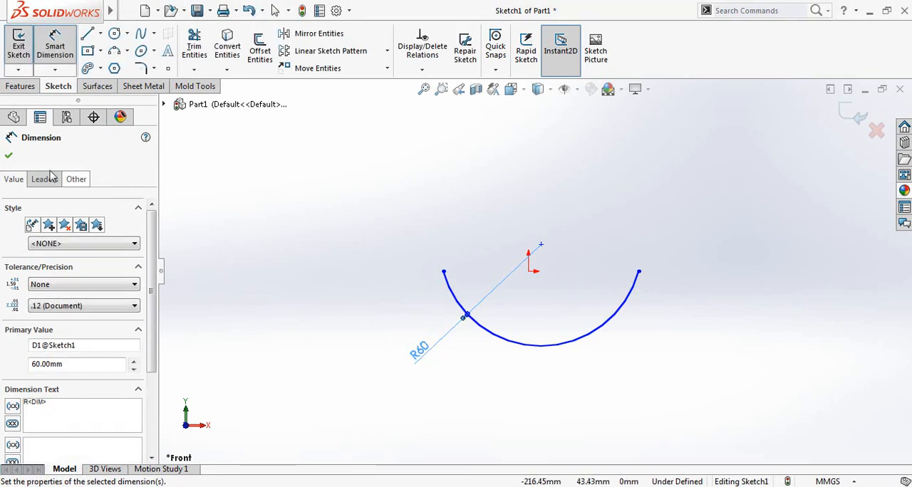
left_click(9, 155)
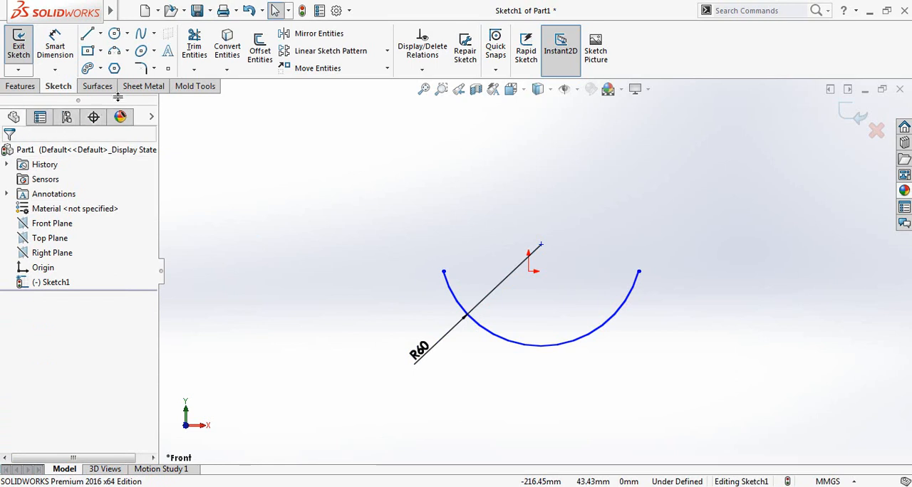
Start a Base Flange on the arc sketch and try an initial blind depth value.
left_click(143, 86)
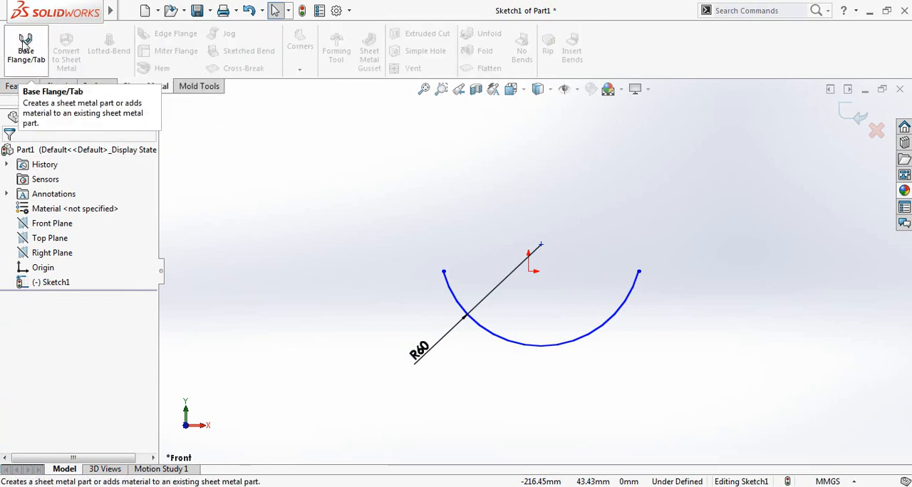
mouse_move(35, 45)
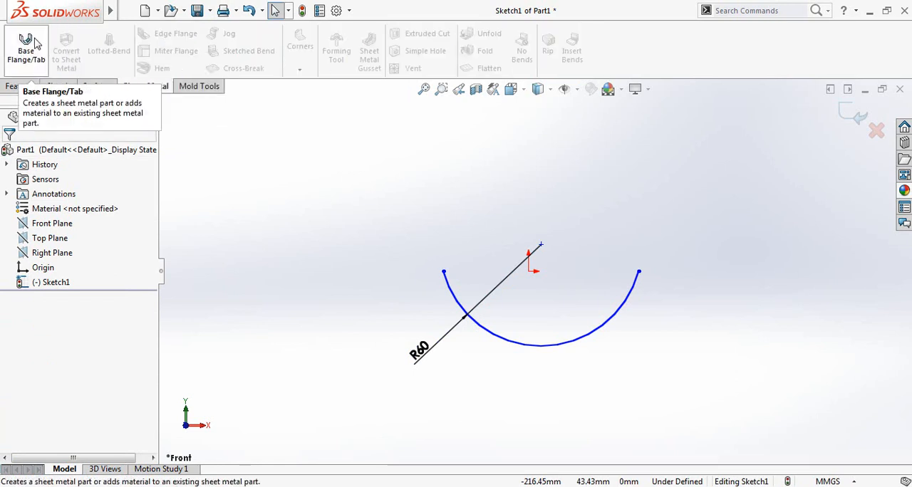
mouse_move(311, 242)
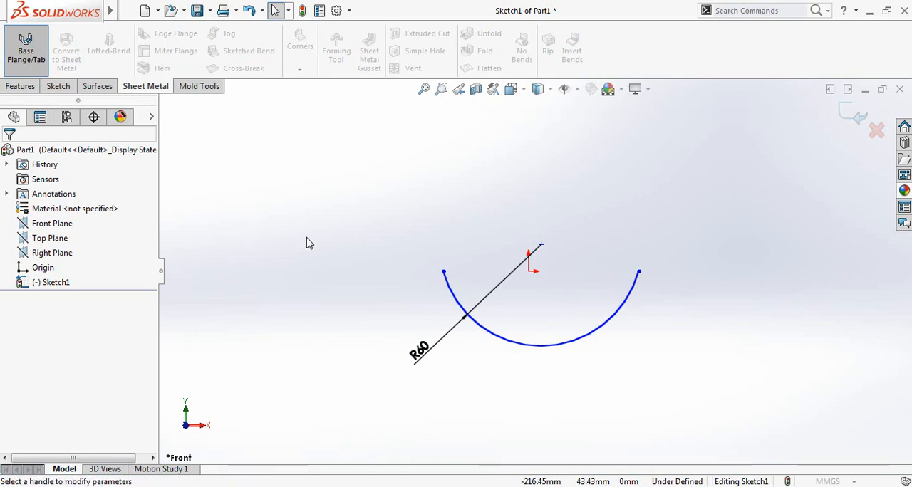
left_click(25, 50)
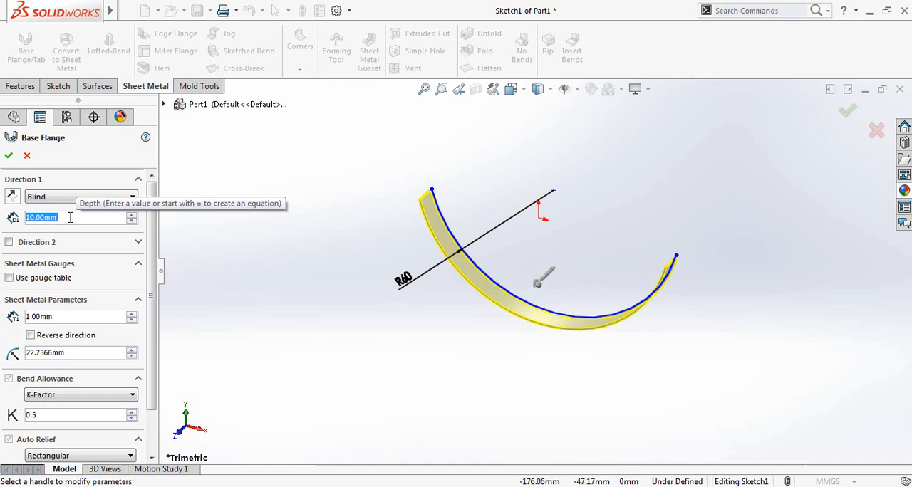
type("50")
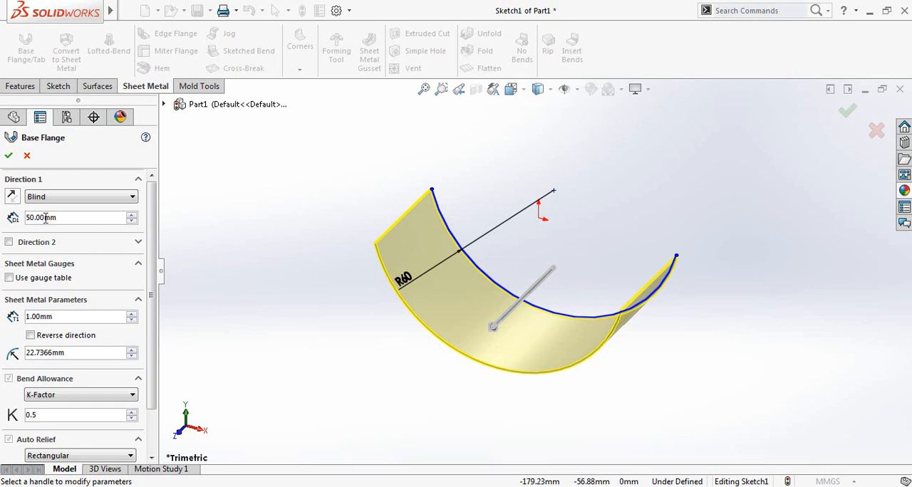
triple_click(71, 217)
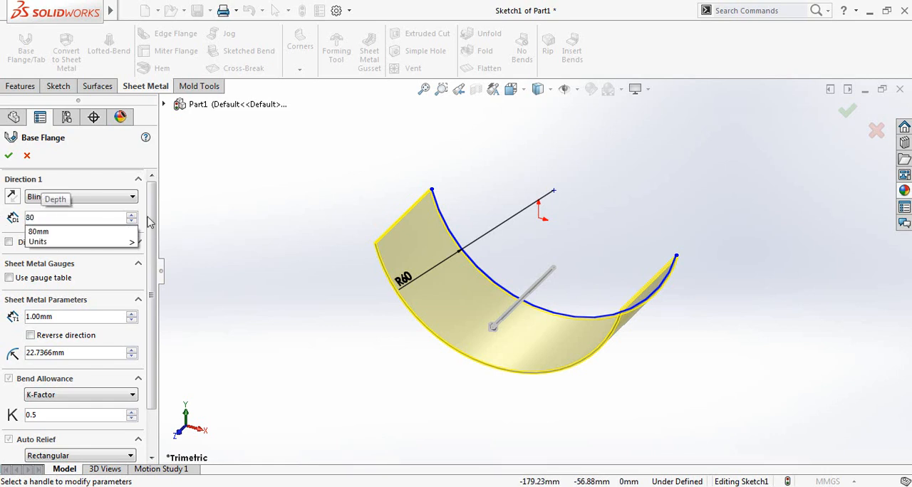
left_click(38, 231)
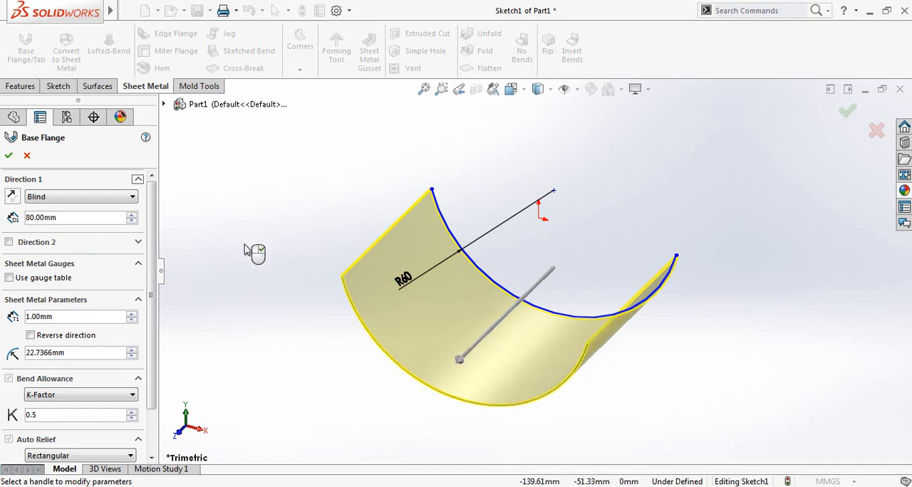
Set the flange to 100 mm deep, 1 mm thick, K-Factor 0.5, and create Base-Flange1.
triple_click(71, 217)
type("100")
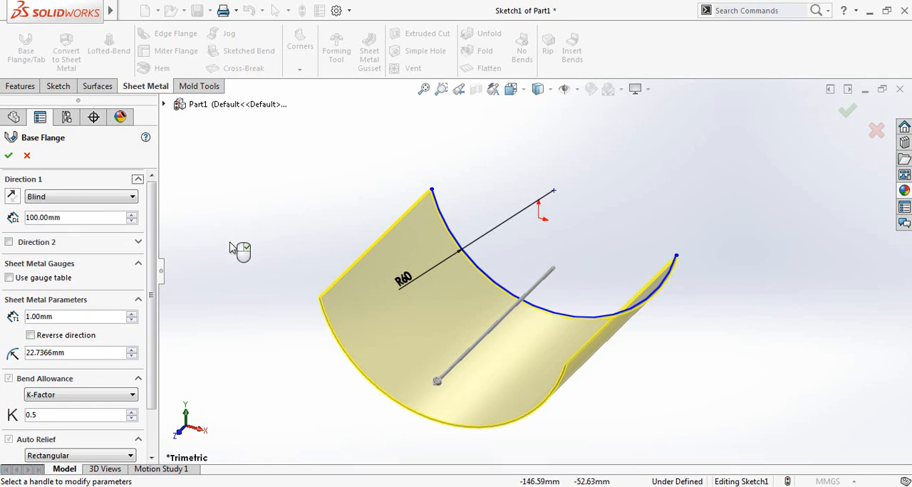
mouse_move(216, 235)
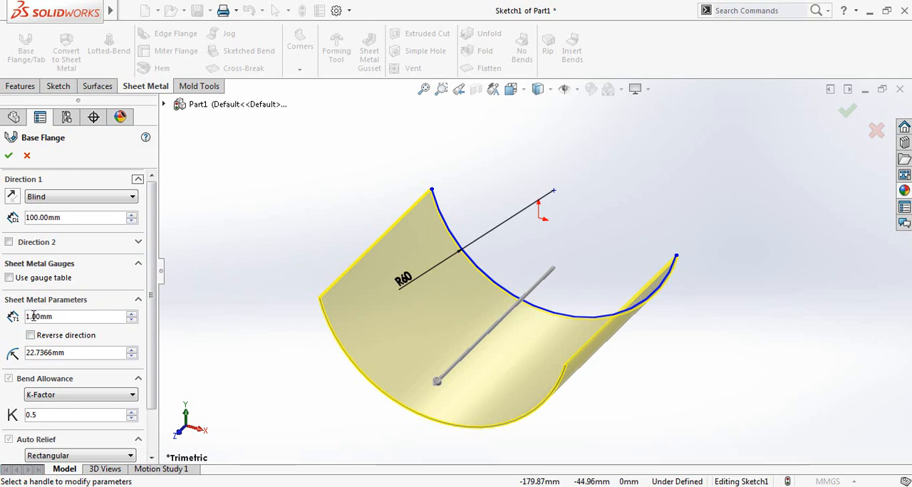
scroll("down", 3)
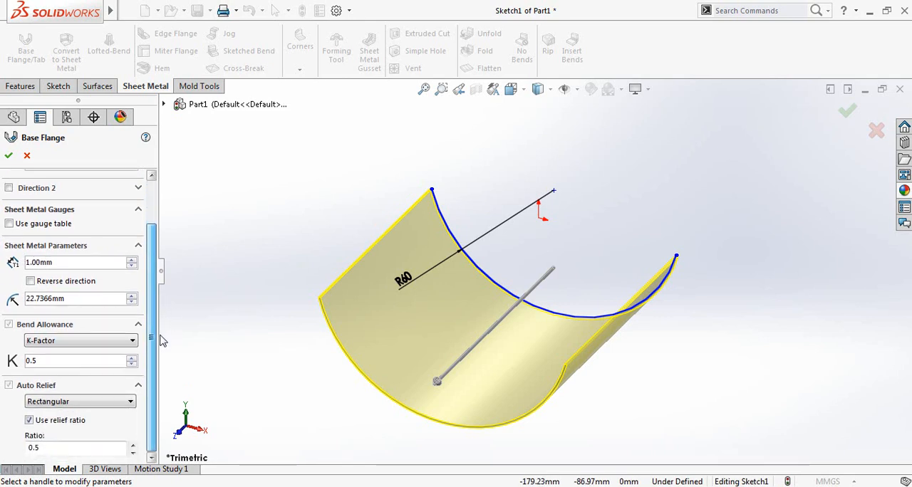
scroll("up", 3)
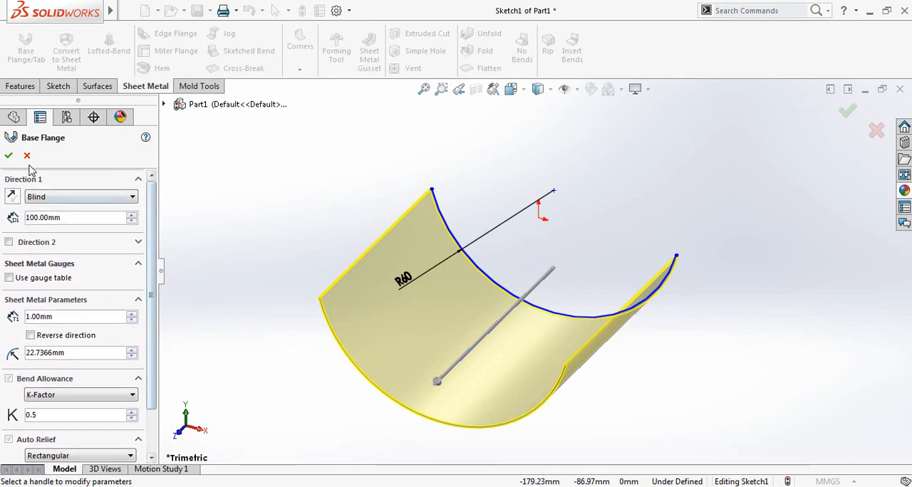
left_click(8, 156)
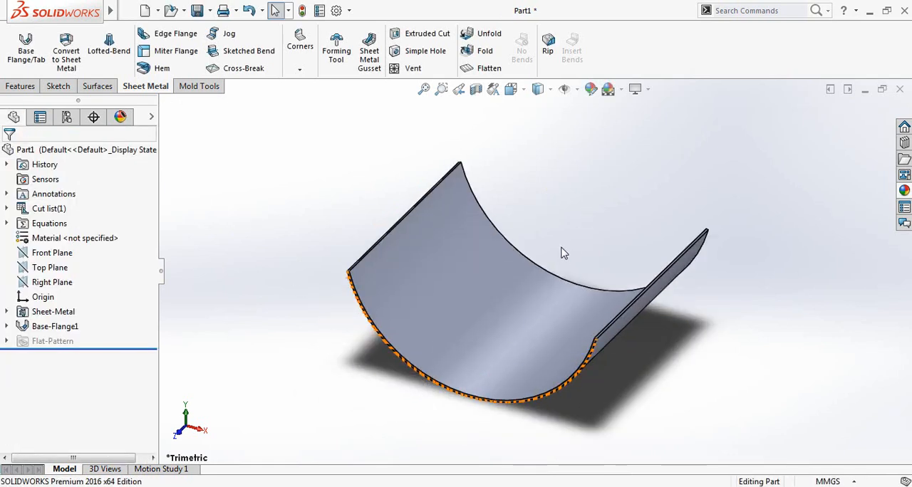
mouse_move(489, 68)
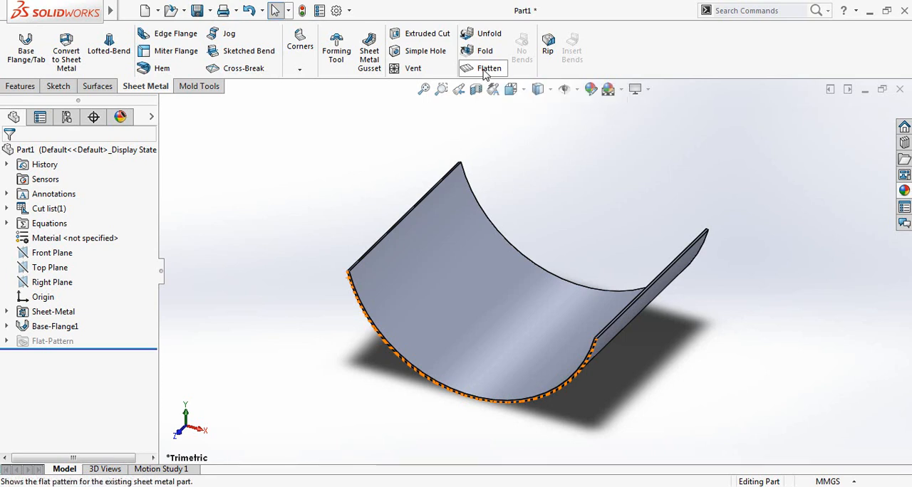
left_click(489, 69)
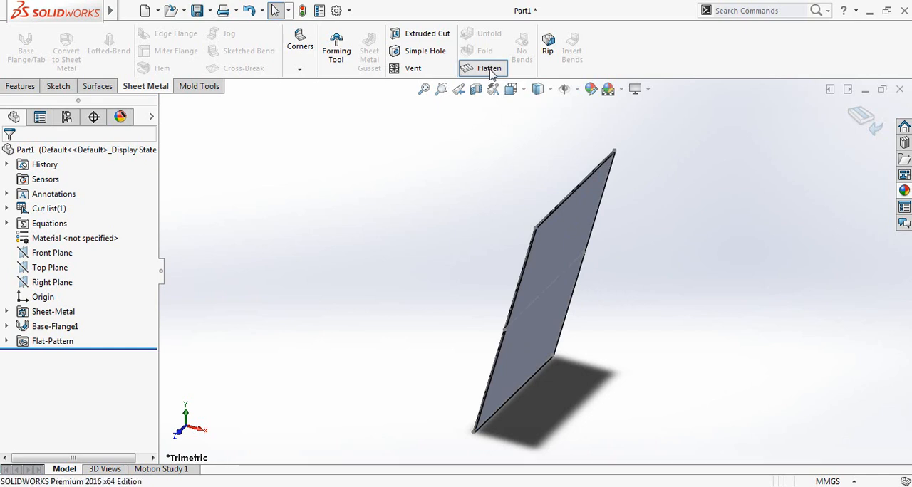
mouse_move(488, 68)
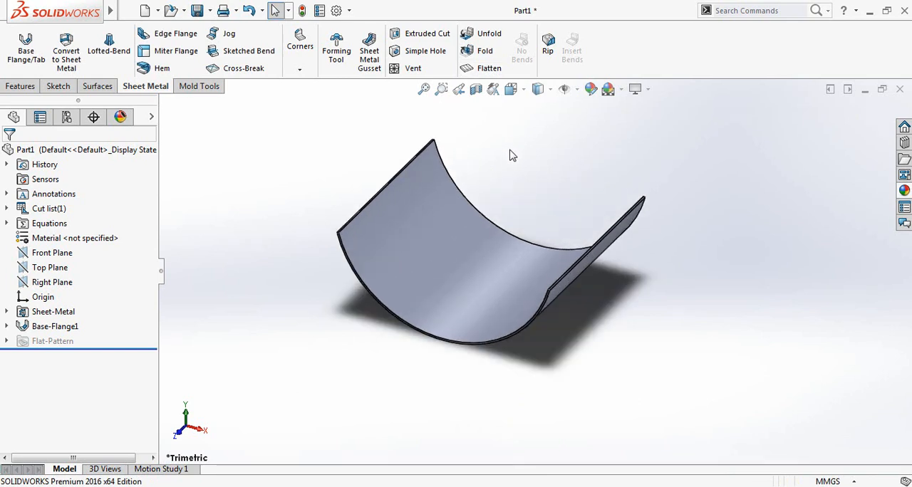
mouse_move(482, 320)
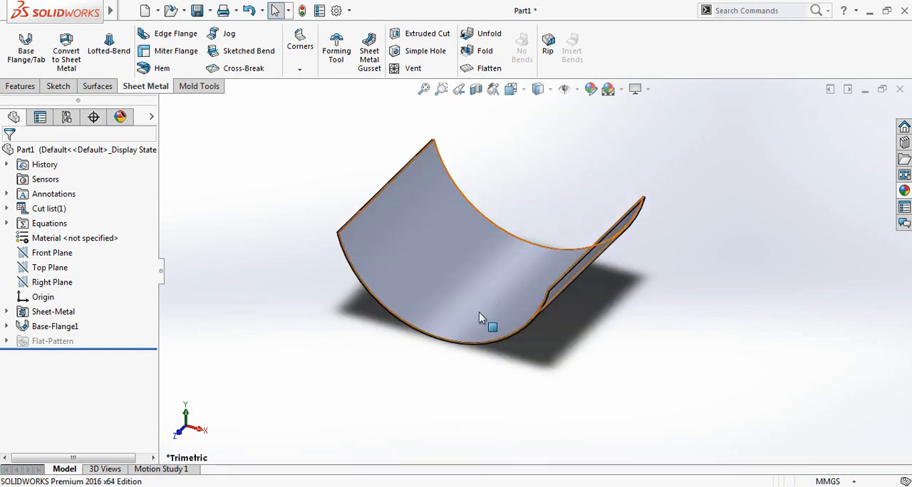
Unfold BaseBend1 into a flat plate, keeping a straight edge as the fixed face.
left_click(502, 188)
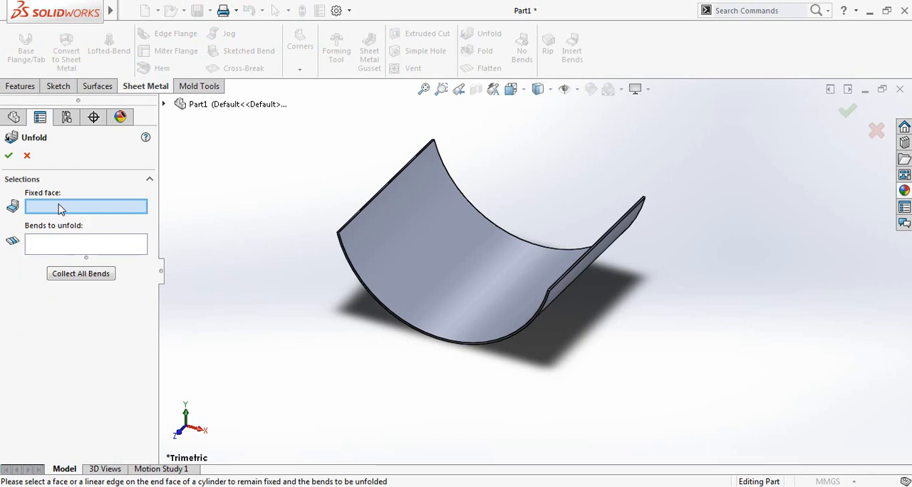
left_click(384, 177)
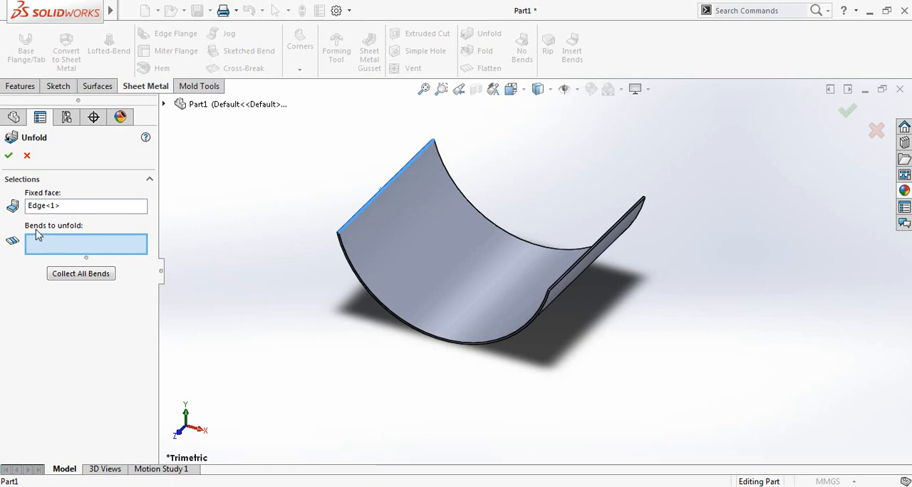
mouse_move(459, 279)
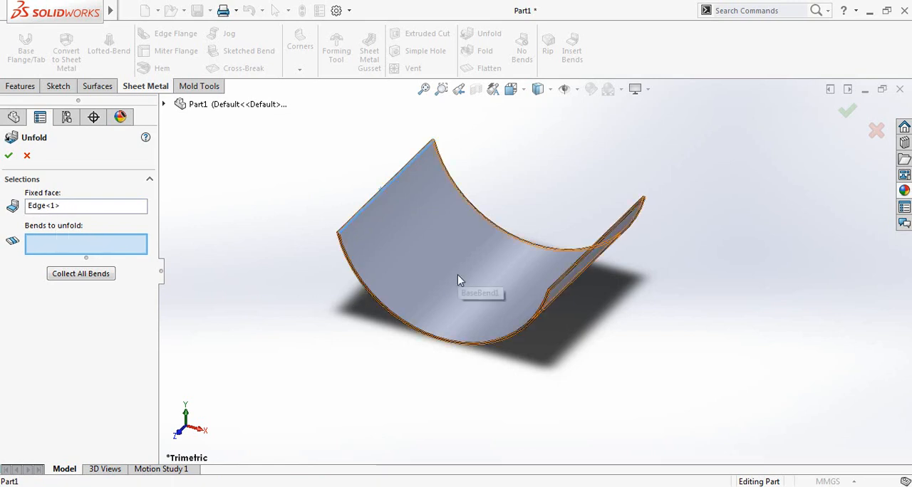
left_click(479, 294)
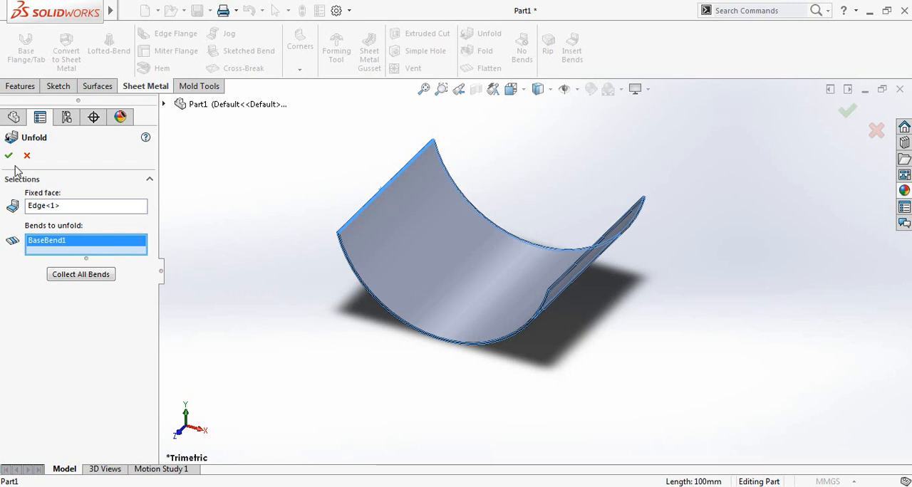
left_click(9, 155)
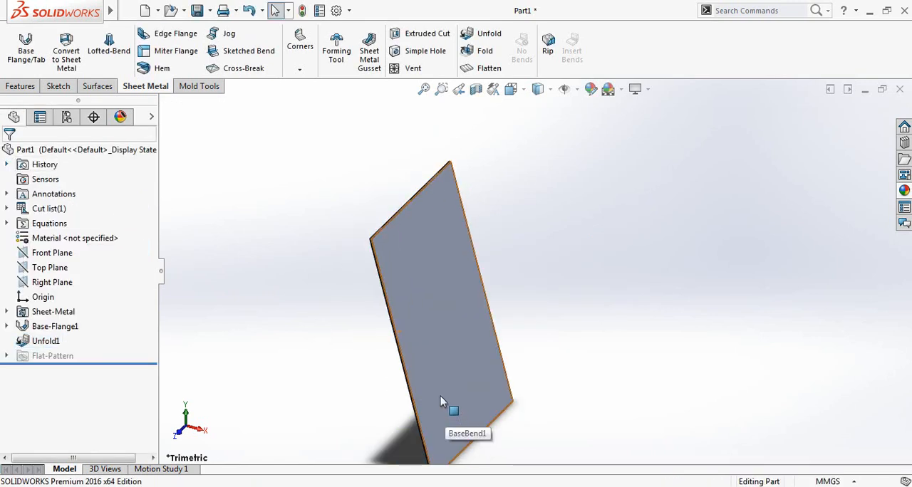
Sketch a circle near the centre of the flat plate's face in Sketch6.
left_click(438, 306)
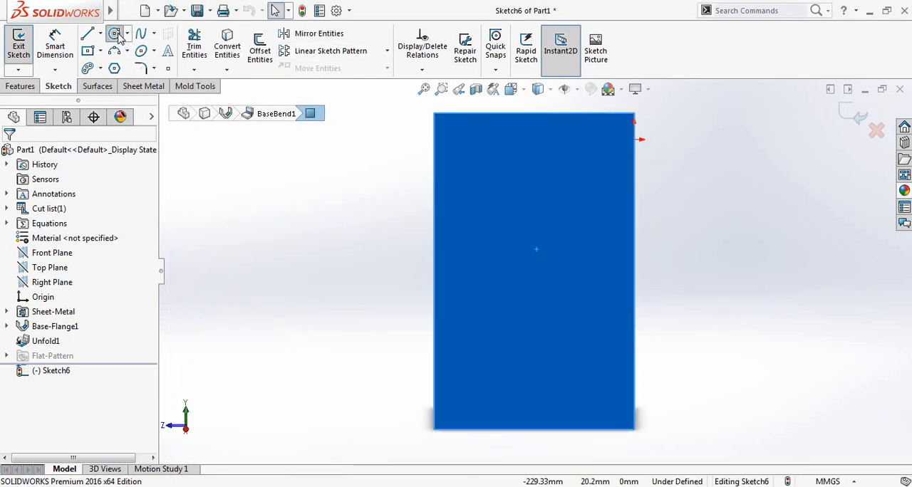
left_click(114, 35)
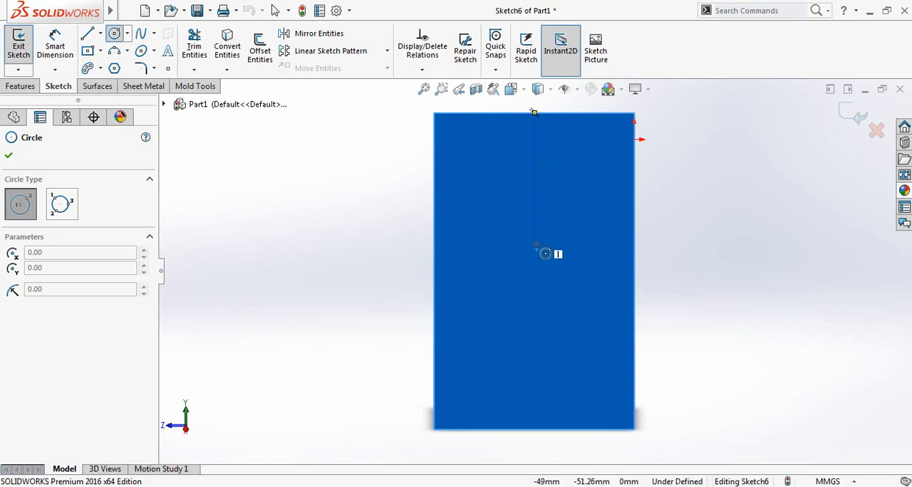
mouse_move(642, 277)
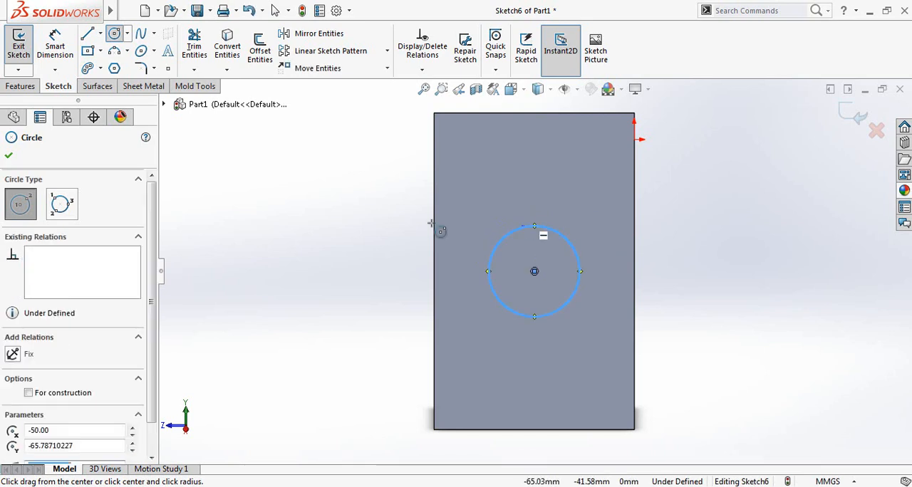
left_click(9, 156)
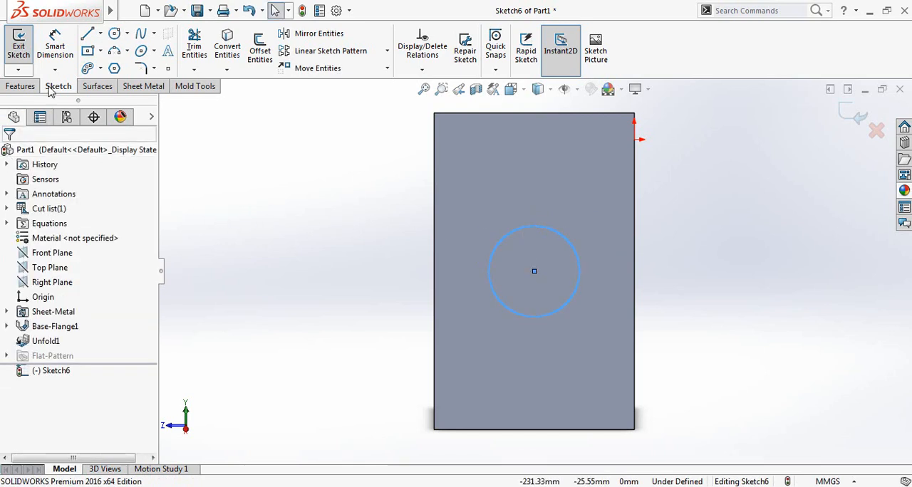
Dimension the circle to a 50 mm diameter.
left_click(534, 271)
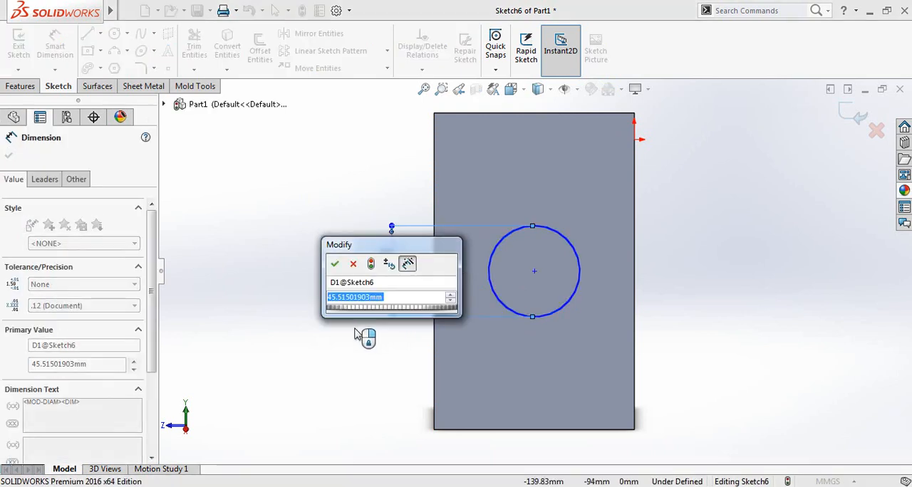
type("50")
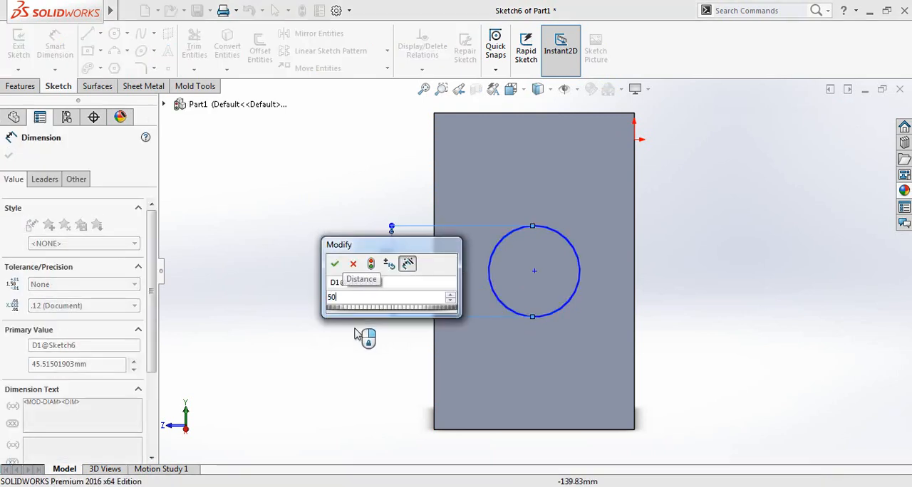
left_click(335, 265)
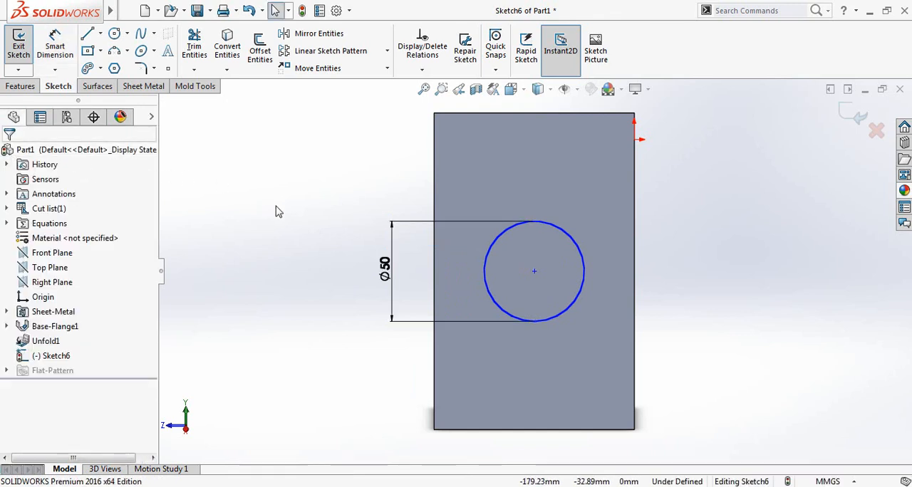
mouse_move(138, 148)
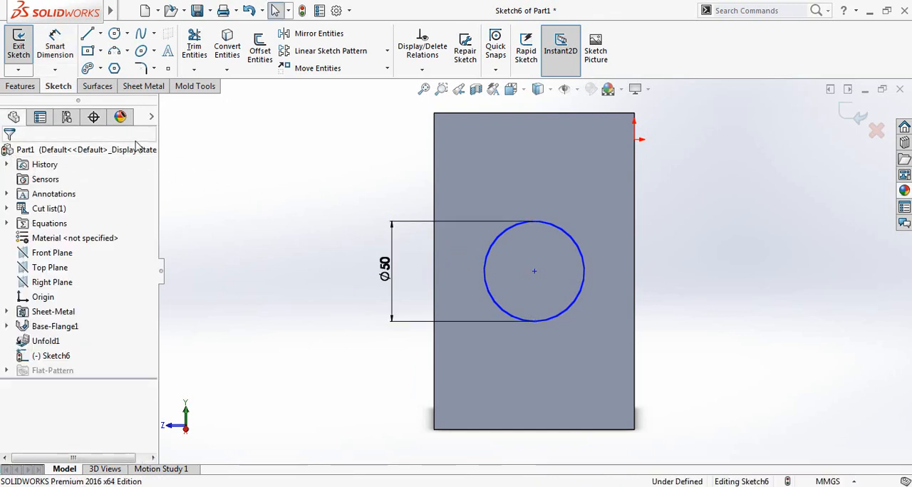
Cut the 50 mm circle through the plate as Cut-Extrude1, a blind cut without link to thickness.
left_click(20, 85)
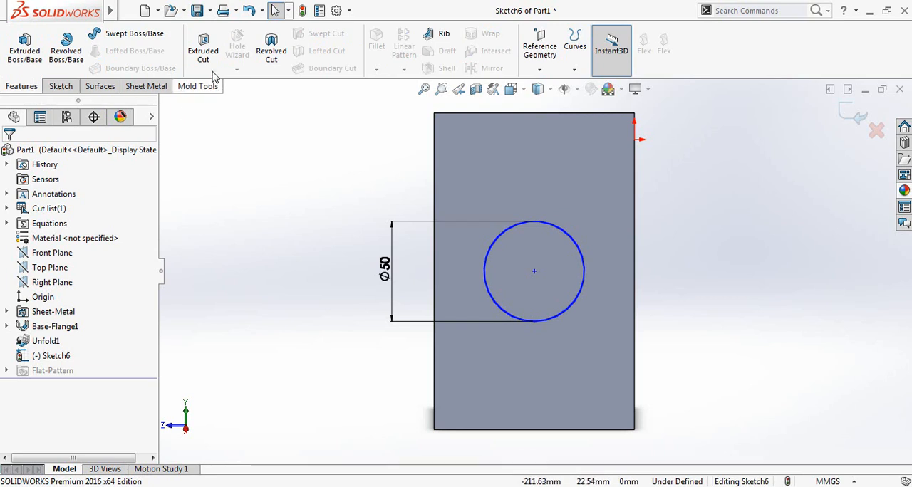
left_click(202, 46)
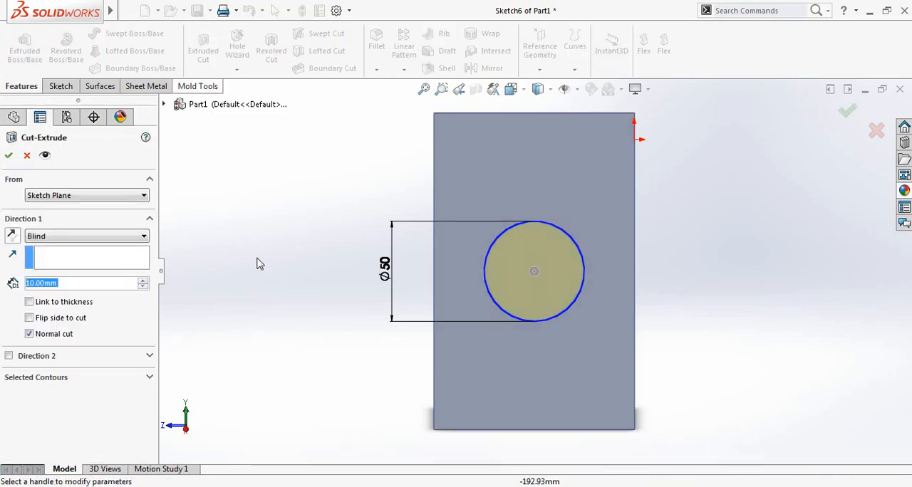
left_click_drag(535, 271, 349, 274)
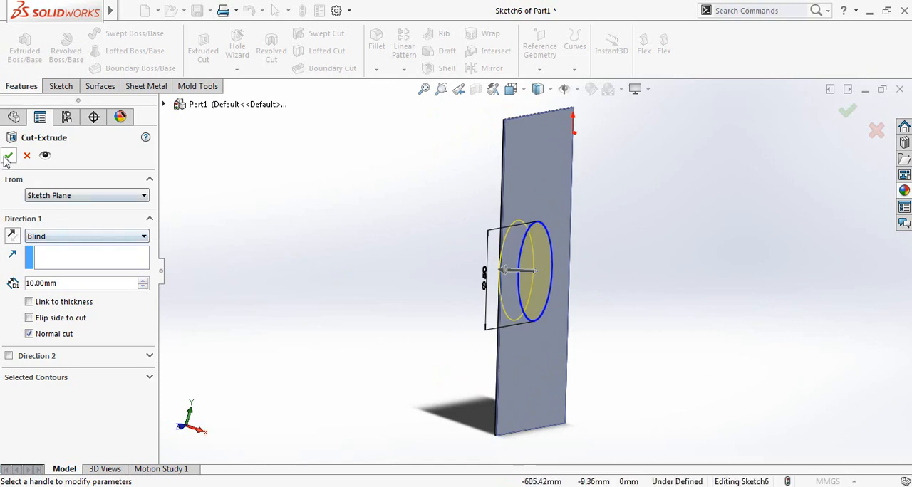
left_click(9, 156)
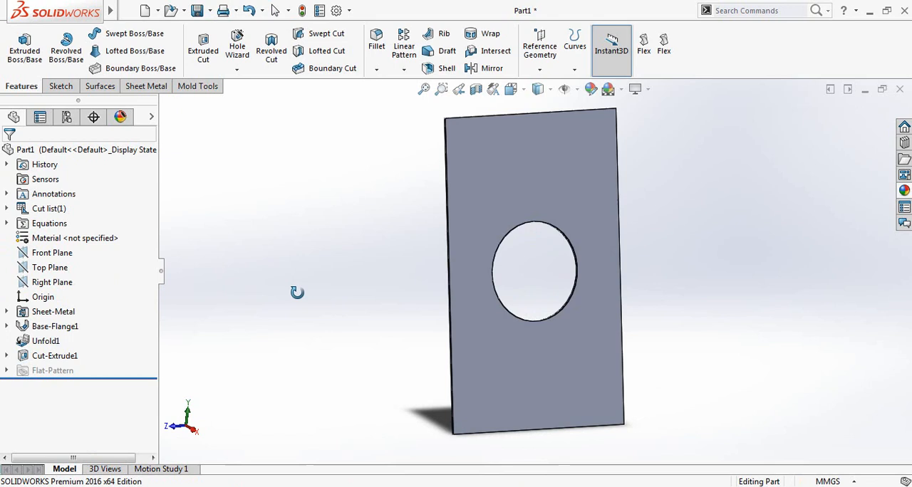
left_click_drag(297, 292, 370, 285)
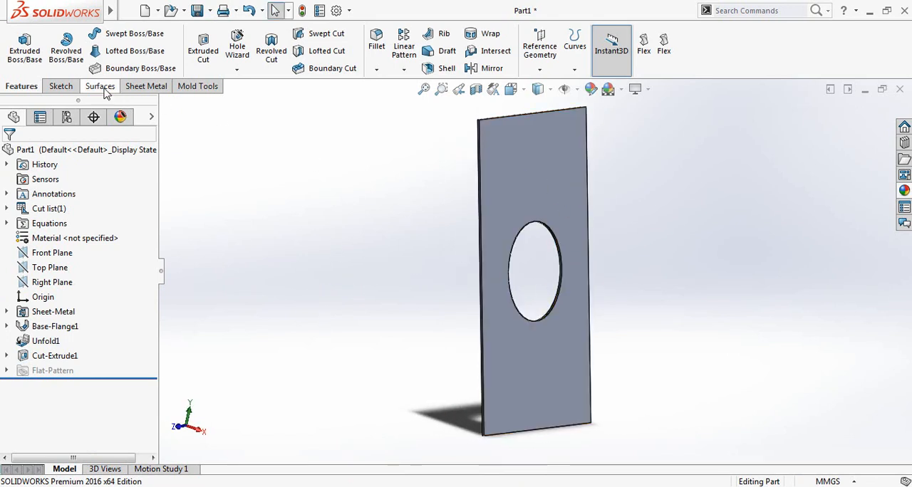
Fold all bends back into the curved half-cylinder as Fold1, the hole following the curve.
left_click(98, 86)
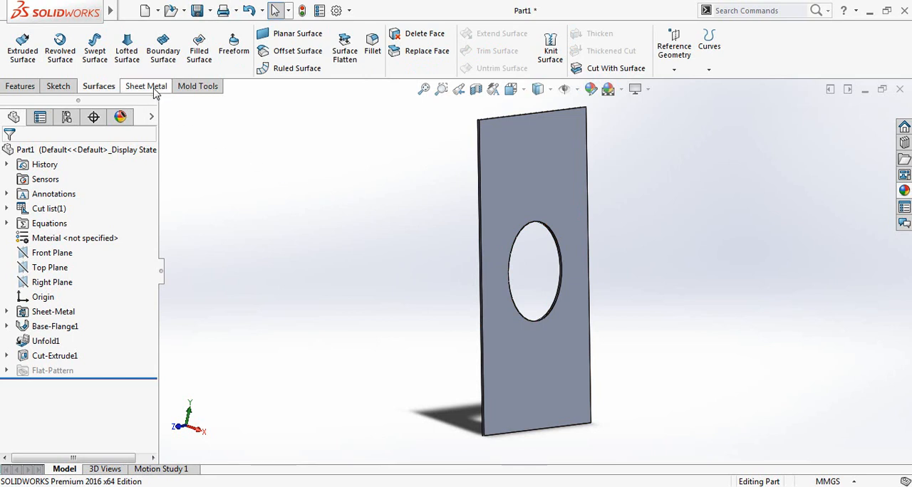
left_click(145, 86)
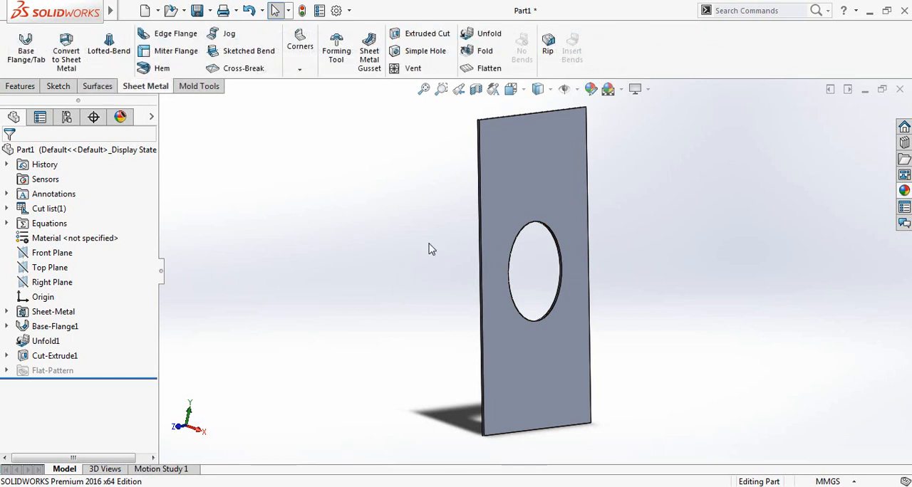
mouse_move(456, 187)
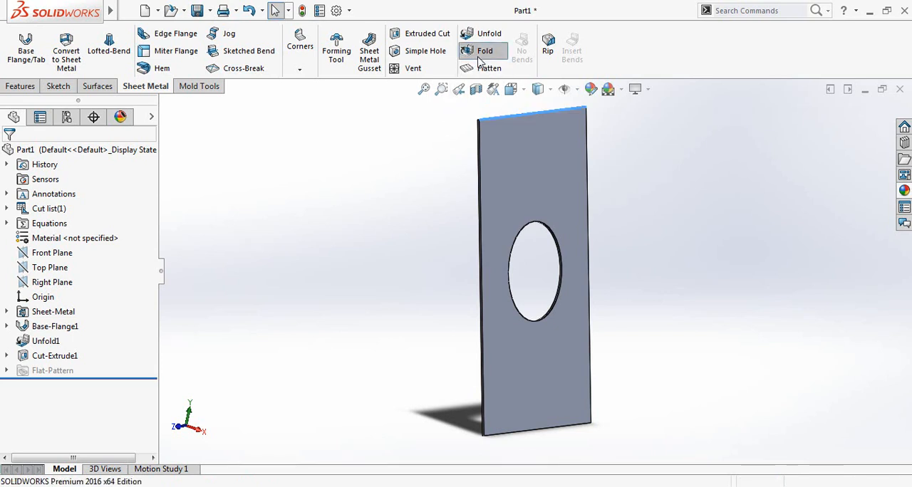
left_click(484, 52)
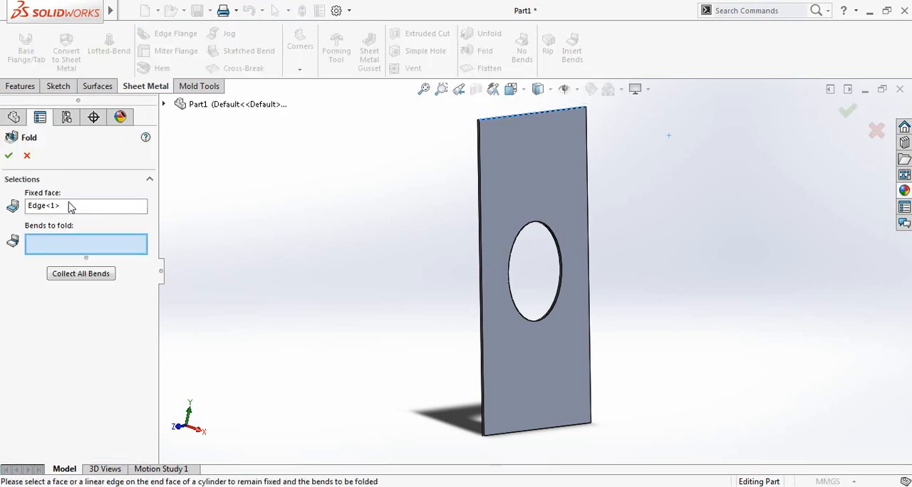
mouse_move(64, 248)
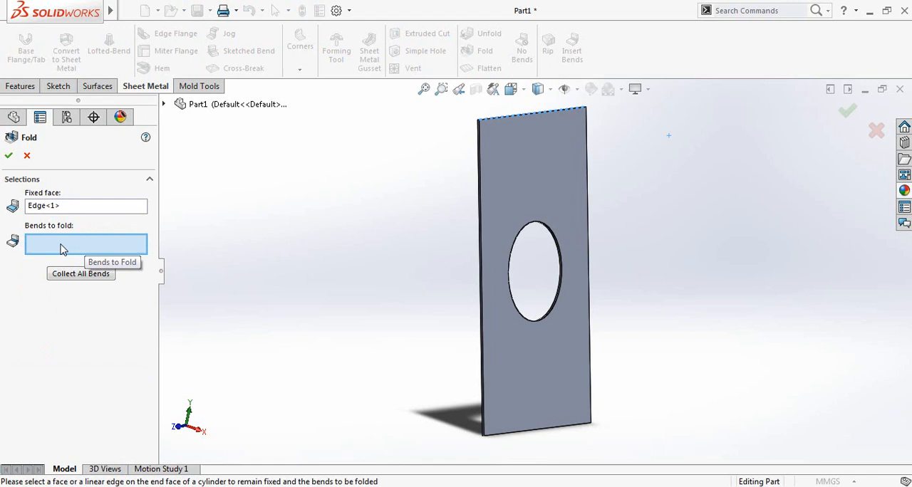
mouse_move(376, 294)
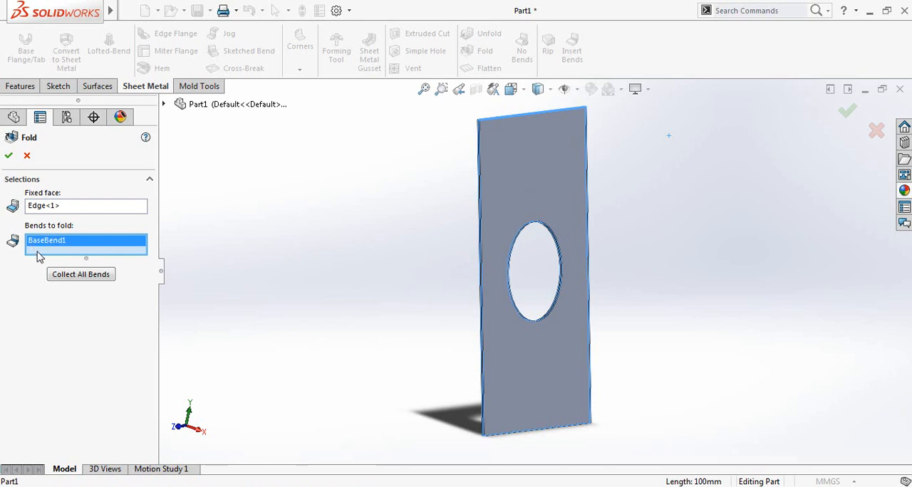
left_click(8, 155)
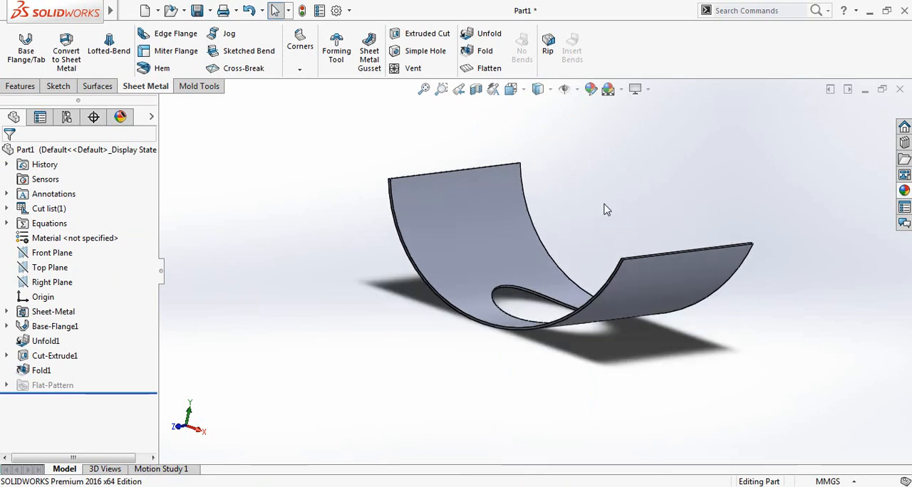
left_click_drag(607, 209, 544, 405)
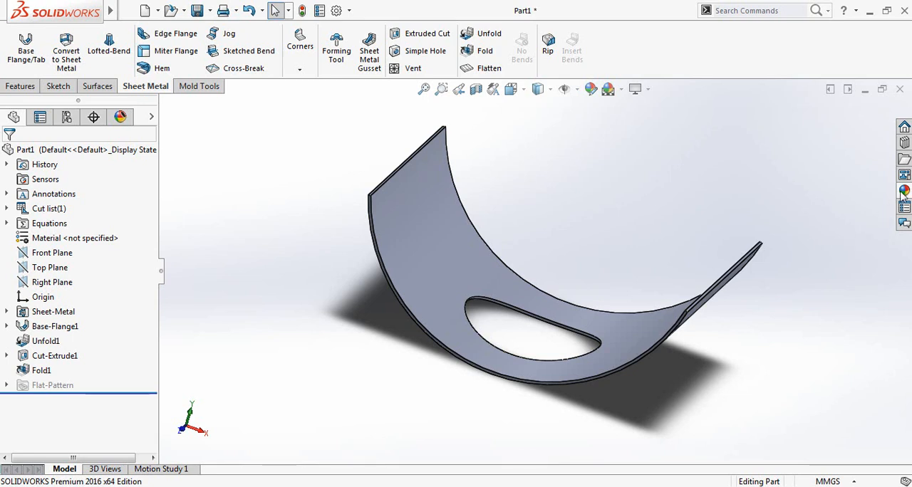
Browse Appearances > Metal > Steel and apply polished steel to the part.
left_click(681, 191)
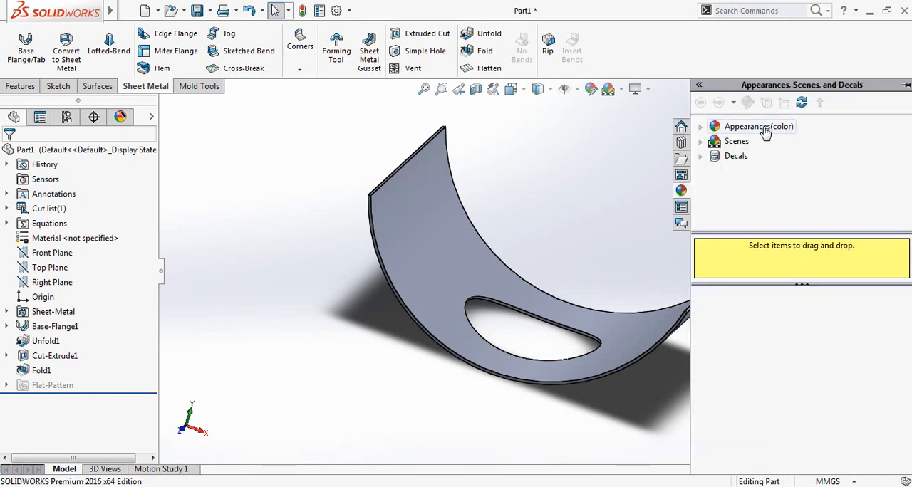
left_click(701, 127)
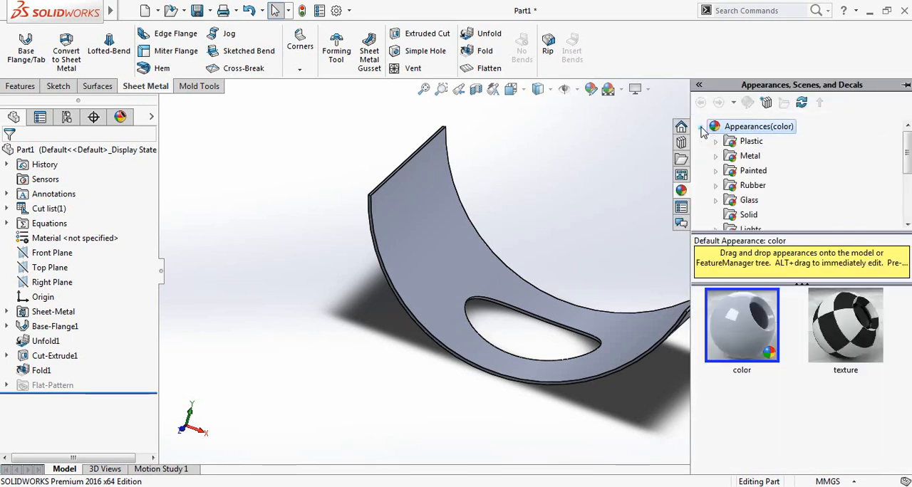
mouse_move(750, 155)
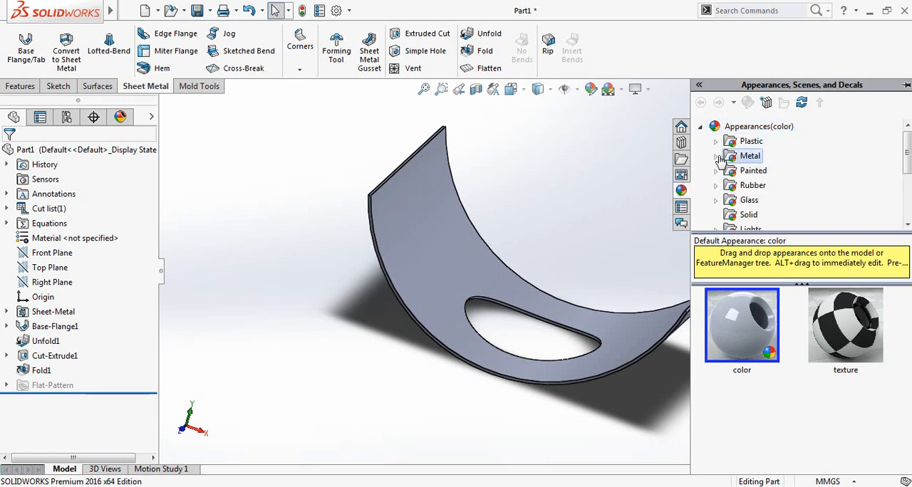
left_click(715, 157)
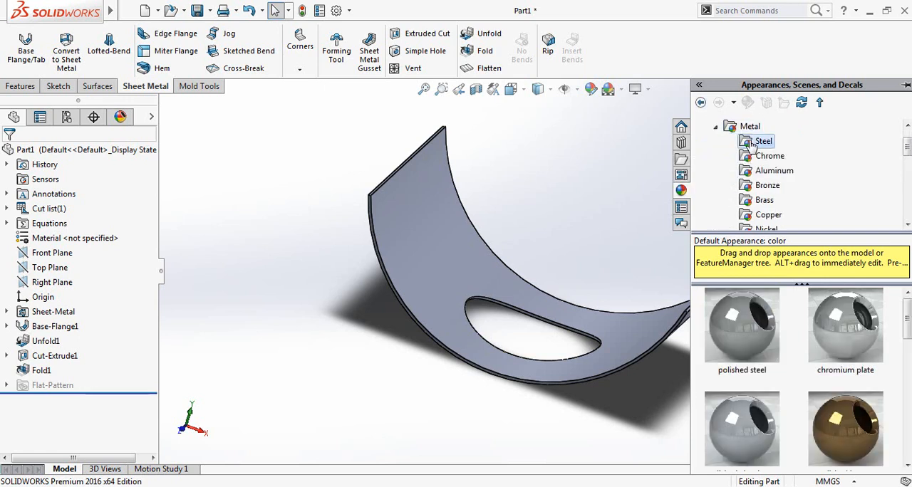
scroll("down", 3)
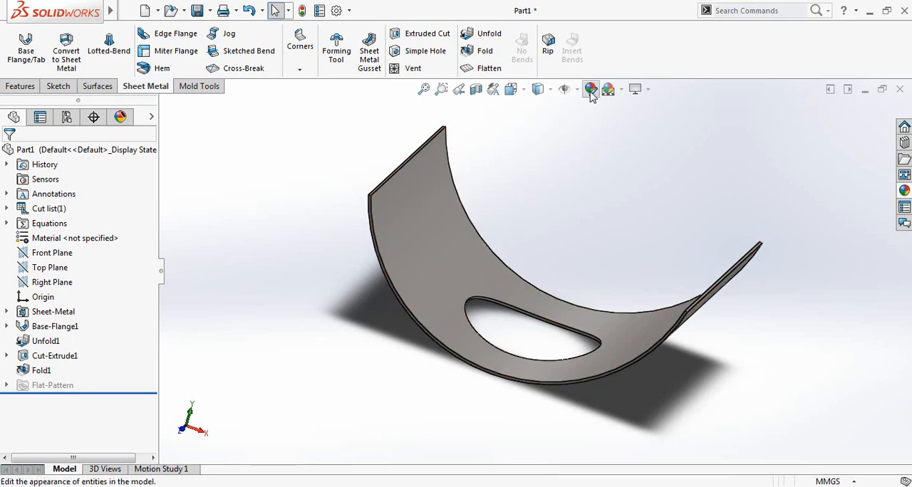
Try cyan, violet-blue, deep blue, light green and red swatches, then settle on green for the part.
left_click(590, 89)
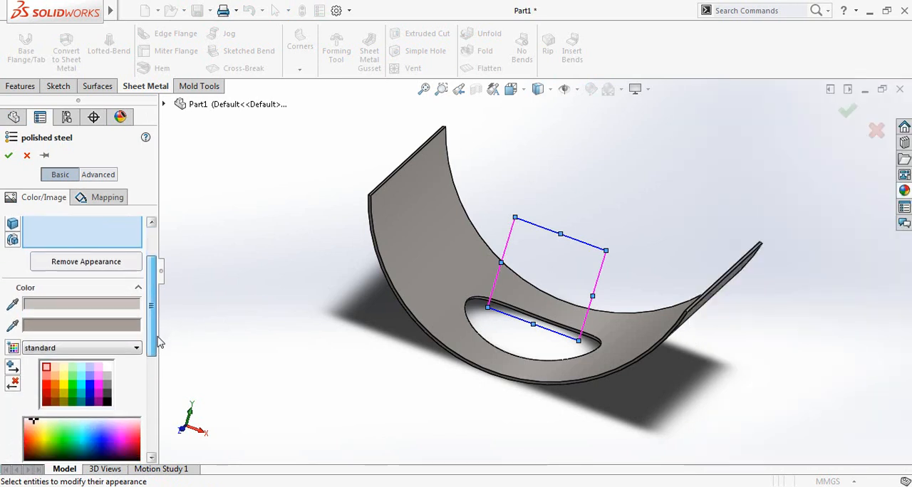
left_click(80, 373)
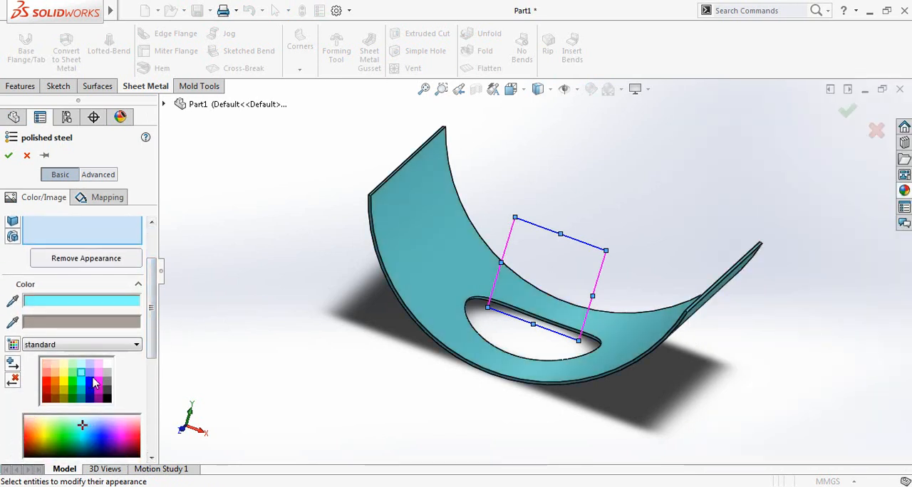
left_click(91, 373)
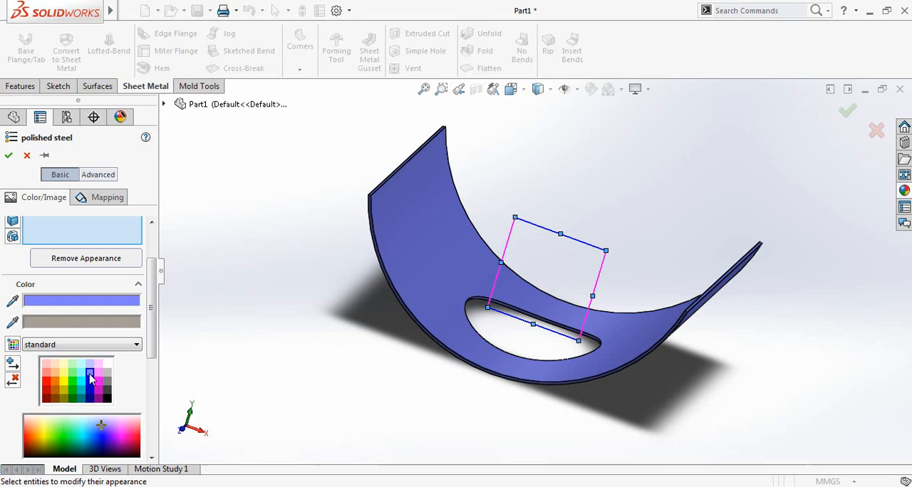
left_click(88, 379)
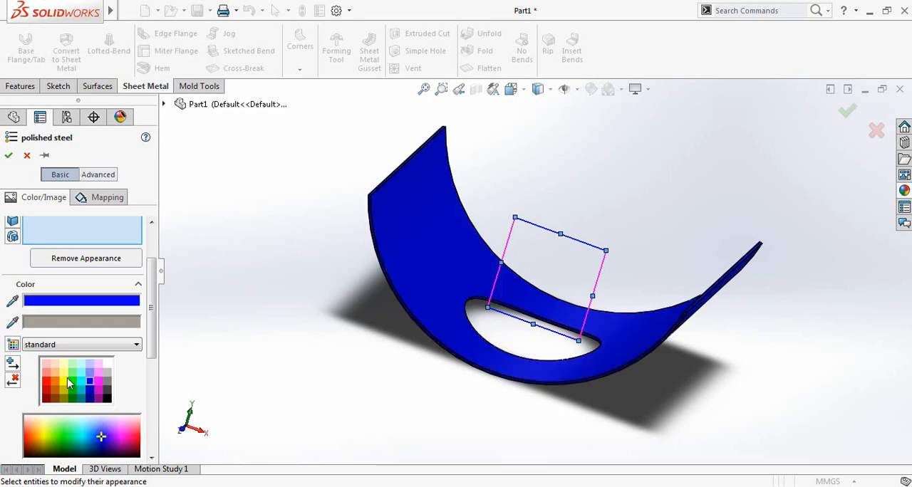
left_click(71, 375)
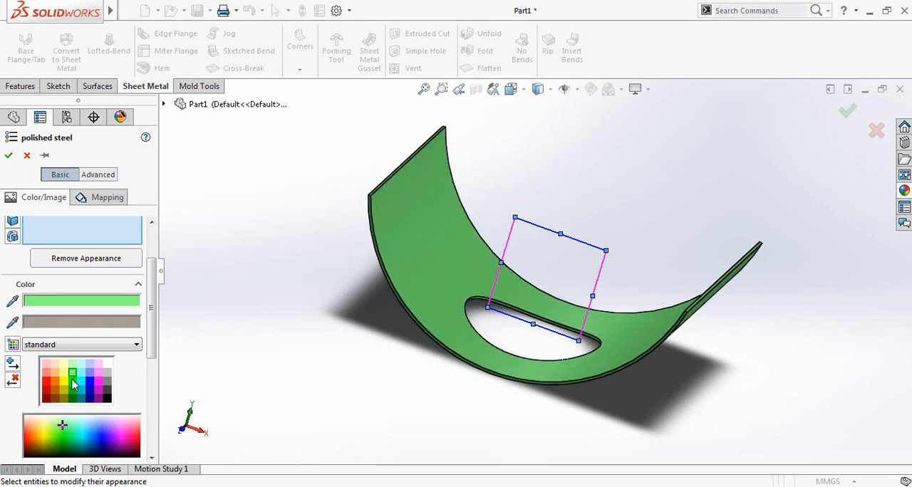
left_click(45, 385)
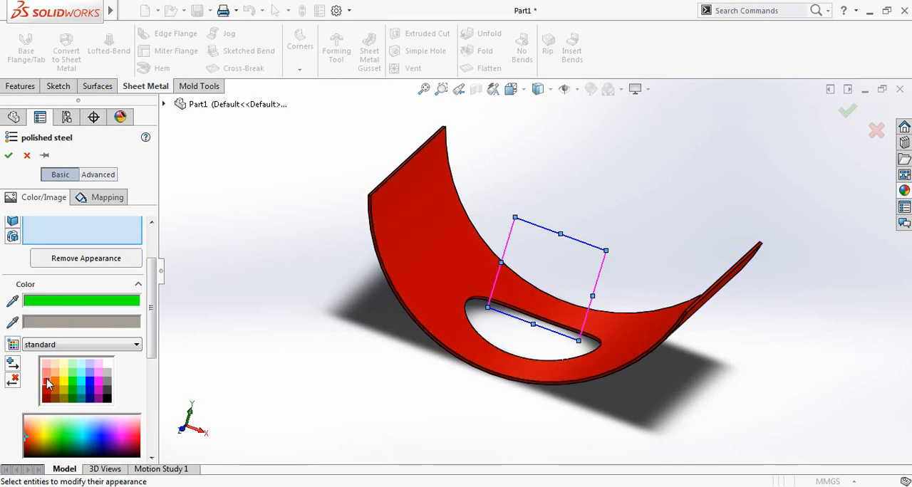
left_click(71, 382)
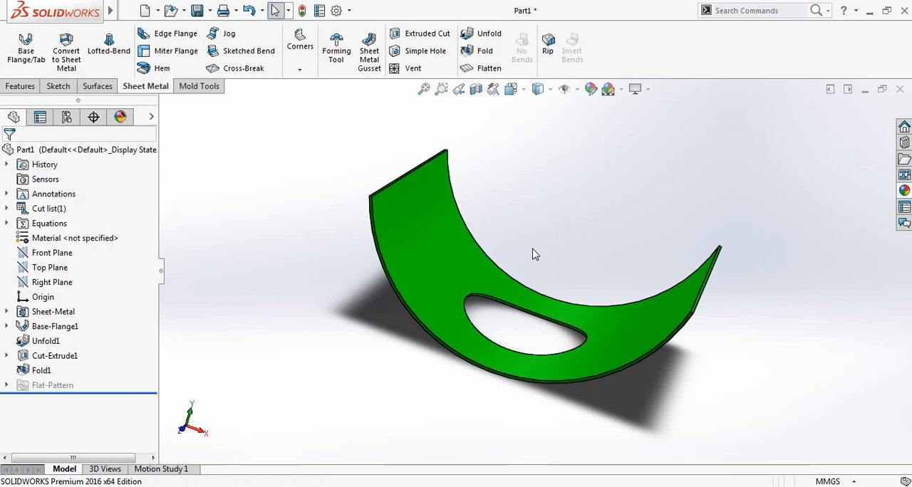
Apply a dark gradient scene from the heads-up Apply Scene list behind the green part.
left_click(647, 89)
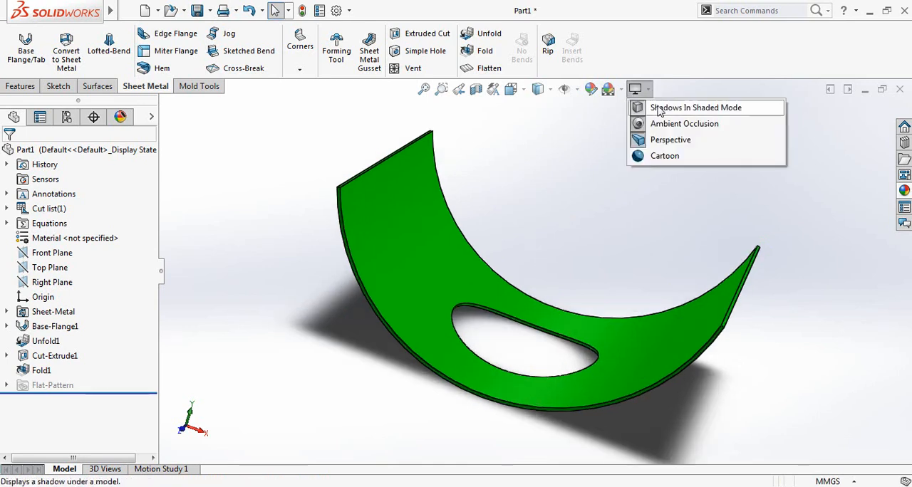
left_click(695, 109)
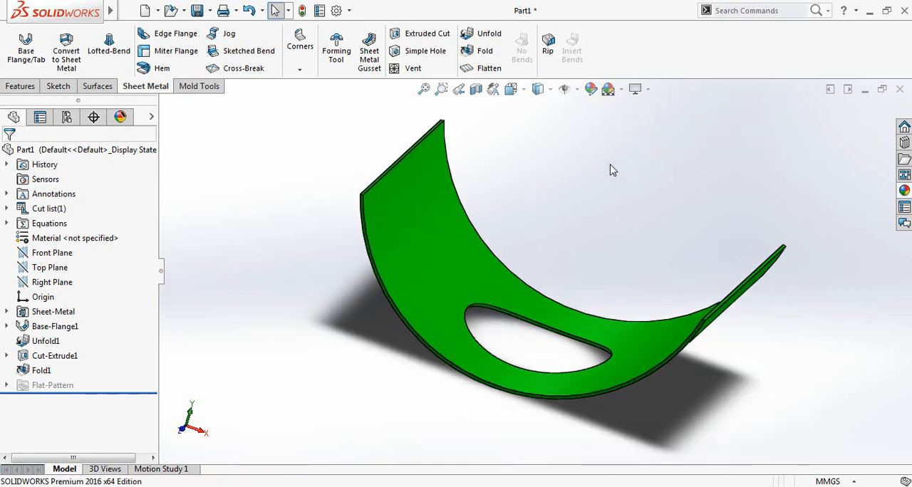
left_click(608, 88)
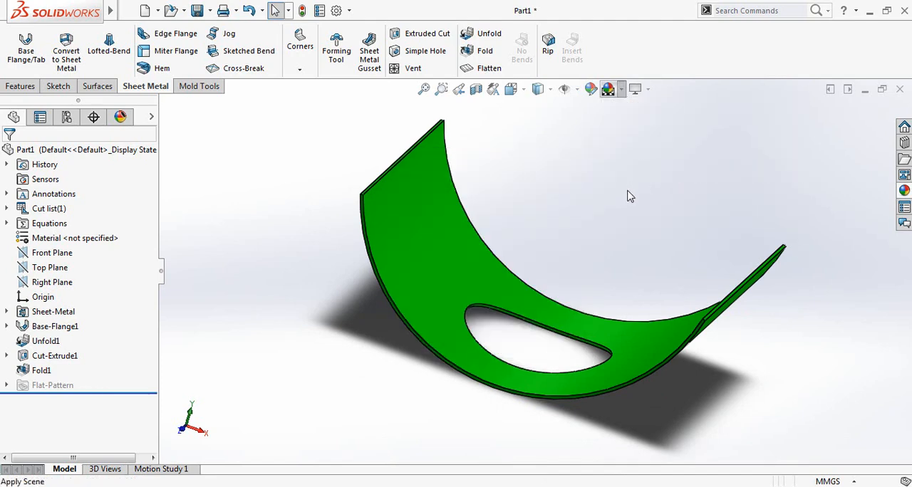
left_click_drag(630, 196, 625, 191)
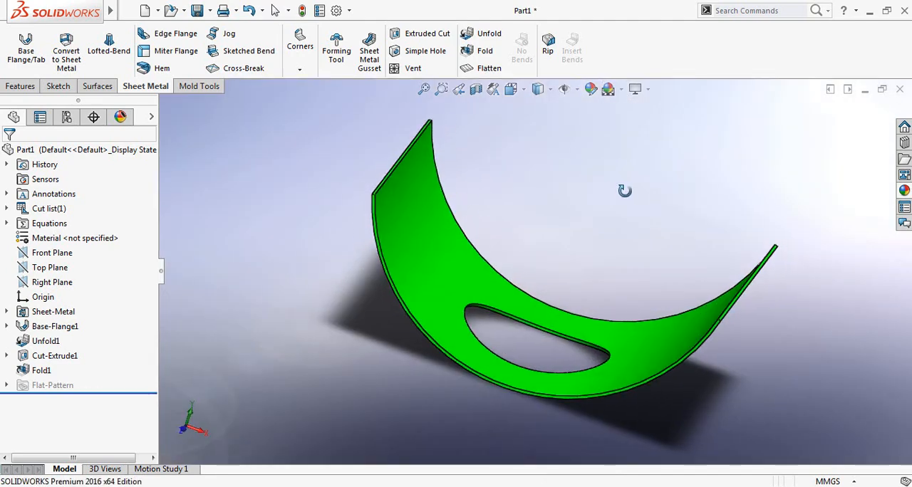
left_click_drag(624, 191, 727, 146)
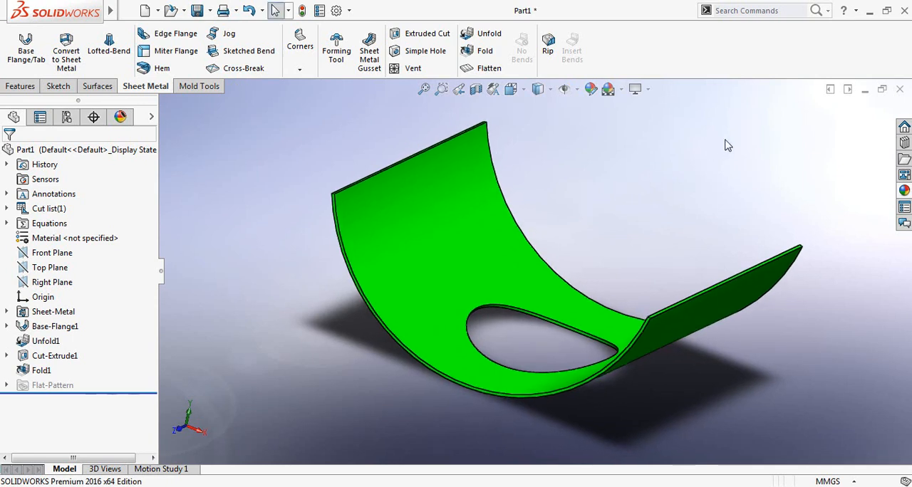